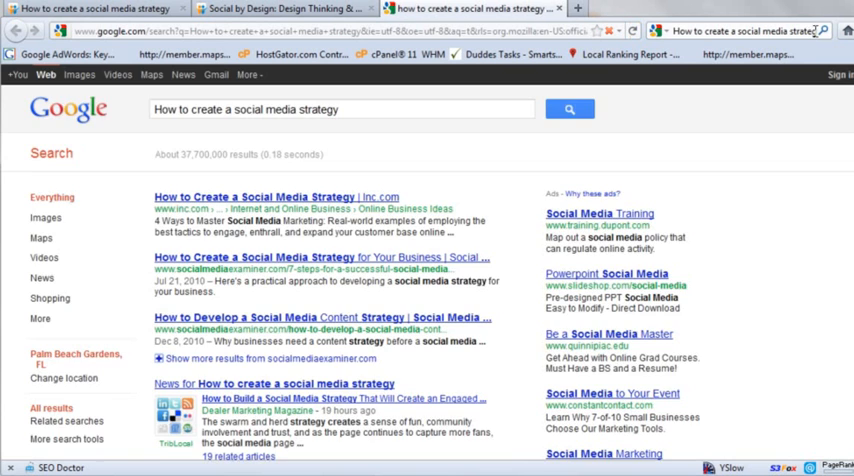
# Step: Scroll through the Google results for 'How to create a social media strategy'
pyautogui.scroll(-3)
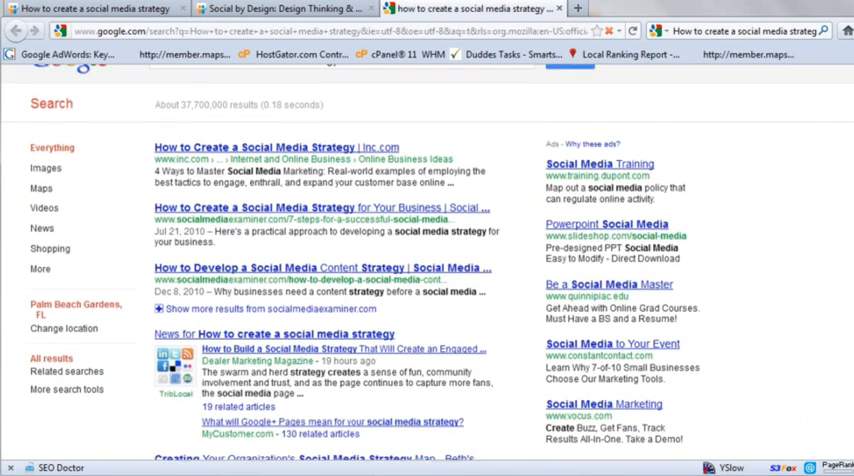
pyautogui.scroll(-3)
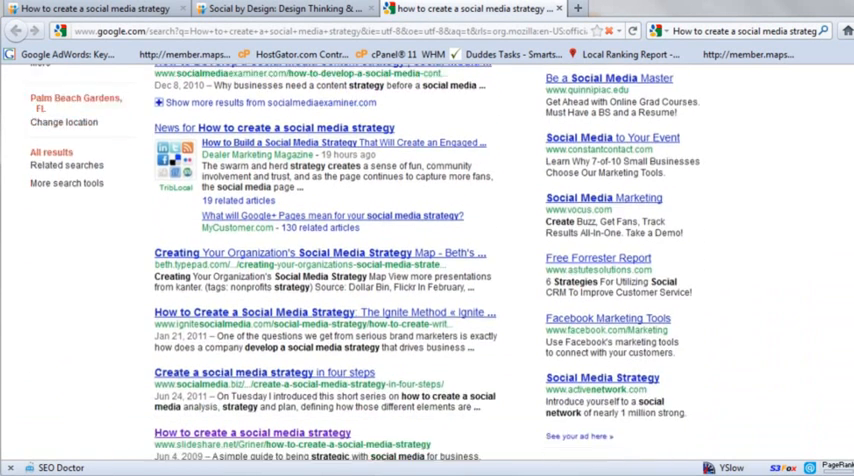
pyautogui.scroll(-3)
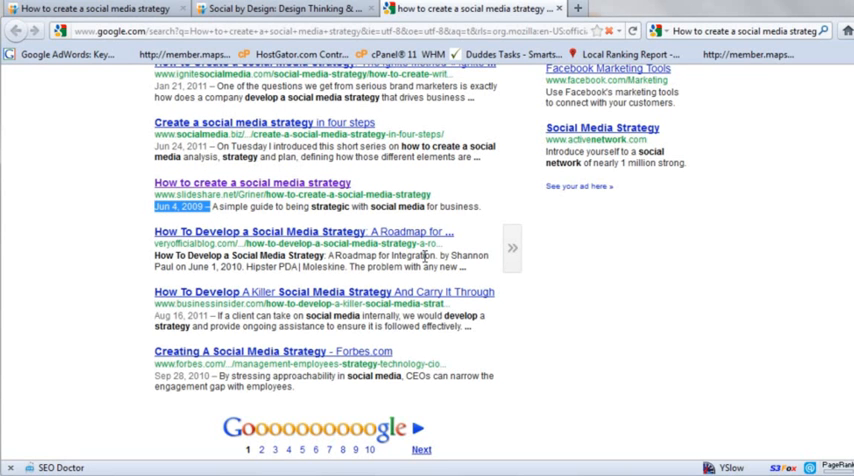
pyautogui.moveTo(436, 264)
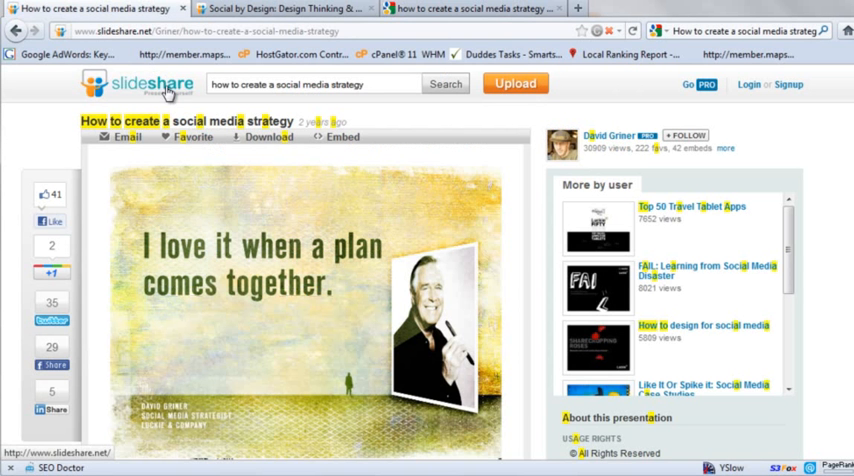
pyautogui.moveTo(352, 303)
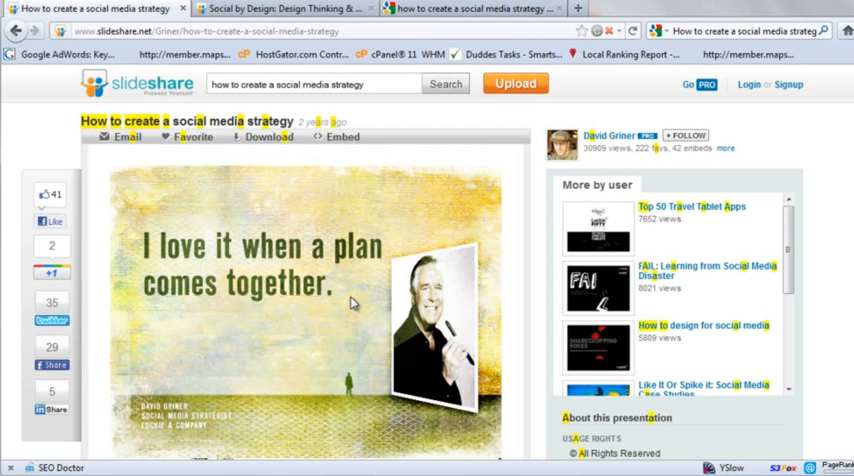
# Step: Return to the SlideShare home page and scroll down to the Featured presentations
pyautogui.scroll(-3)
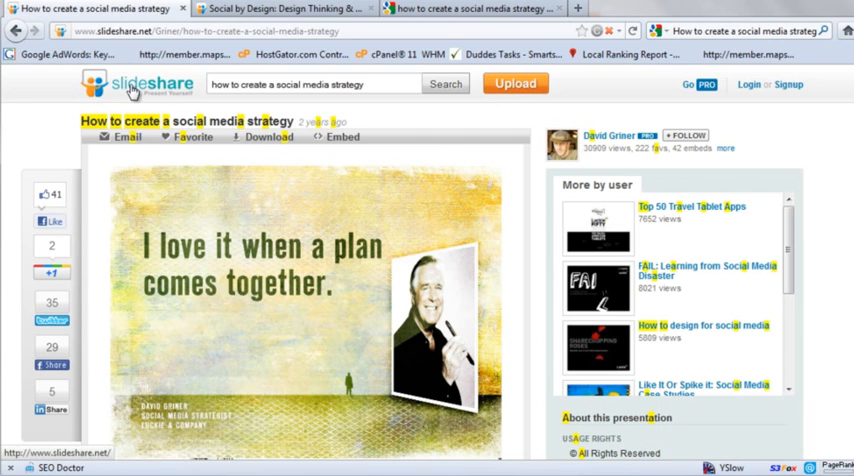
pyautogui.click(142, 88)
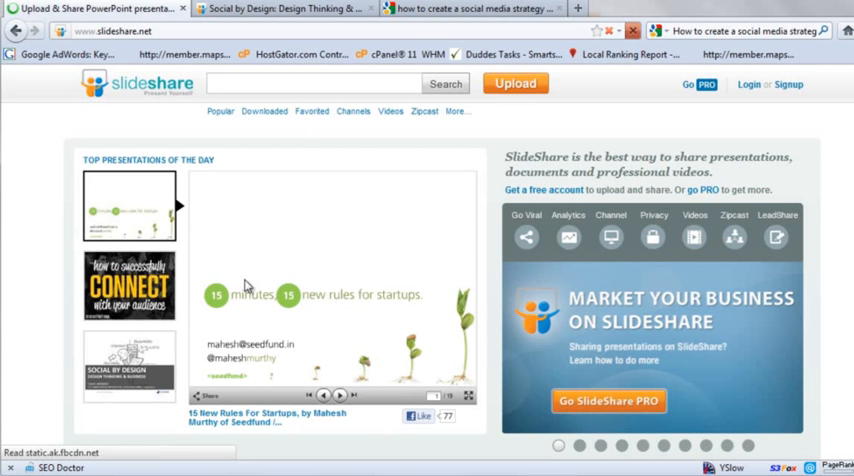
pyautogui.scroll(-3)
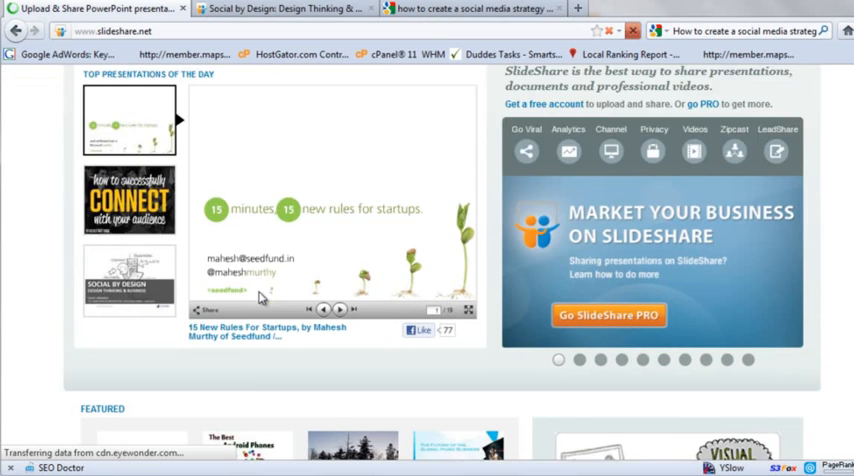
pyautogui.scroll(-3)
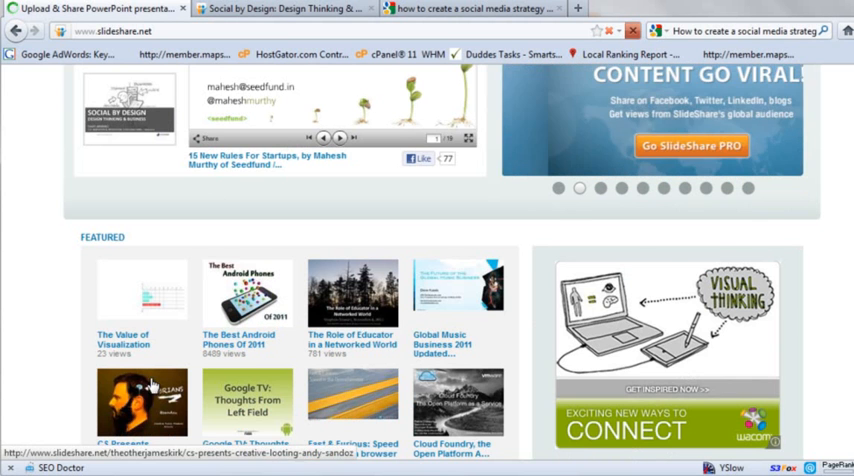
pyautogui.scroll(-3)
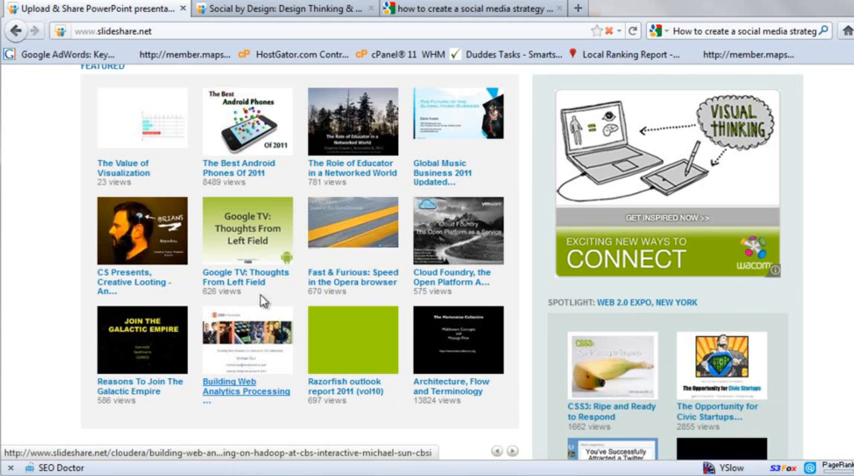
pyautogui.moveTo(257, 216)
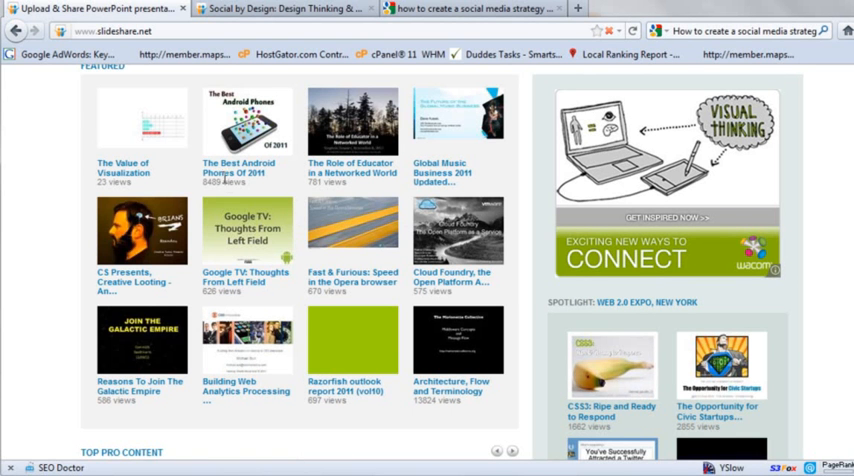
pyautogui.moveTo(123, 175)
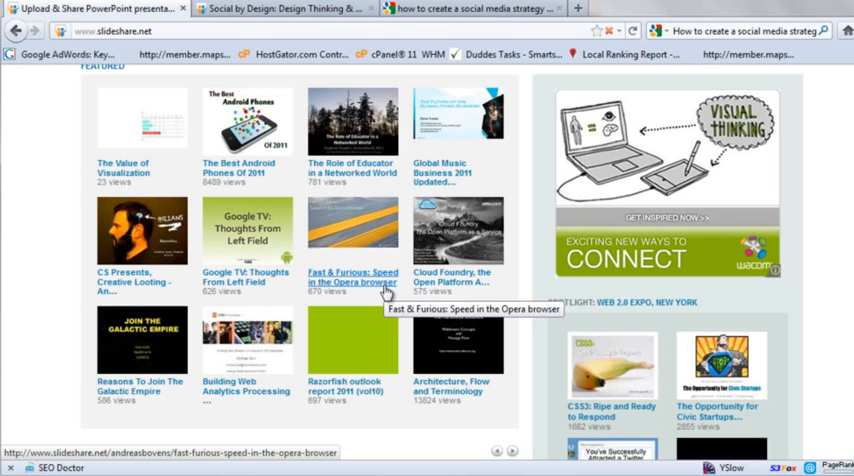
pyautogui.moveTo(270, 408)
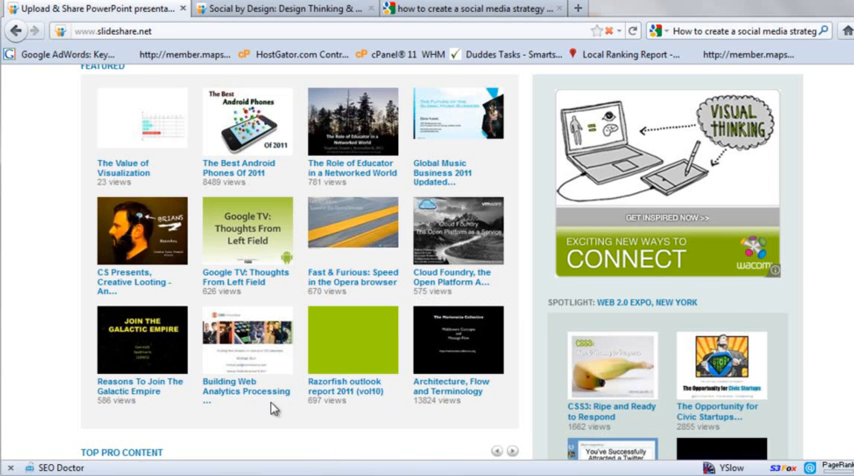
pyautogui.moveTo(235, 405)
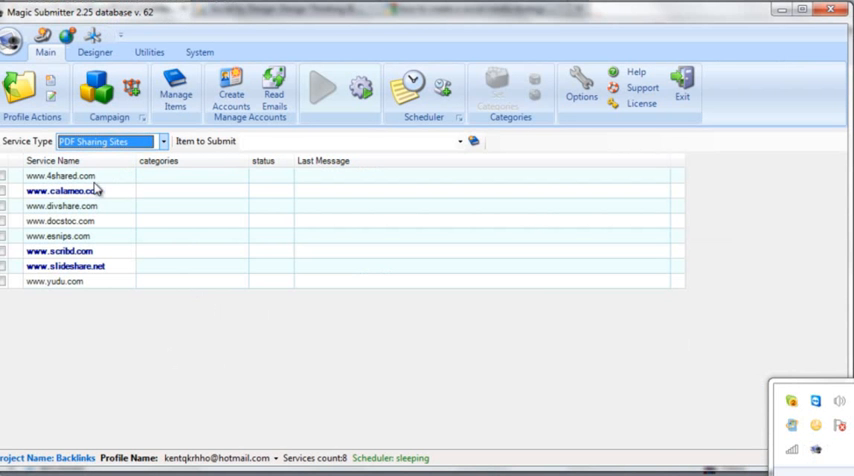
pyautogui.moveTo(113, 253)
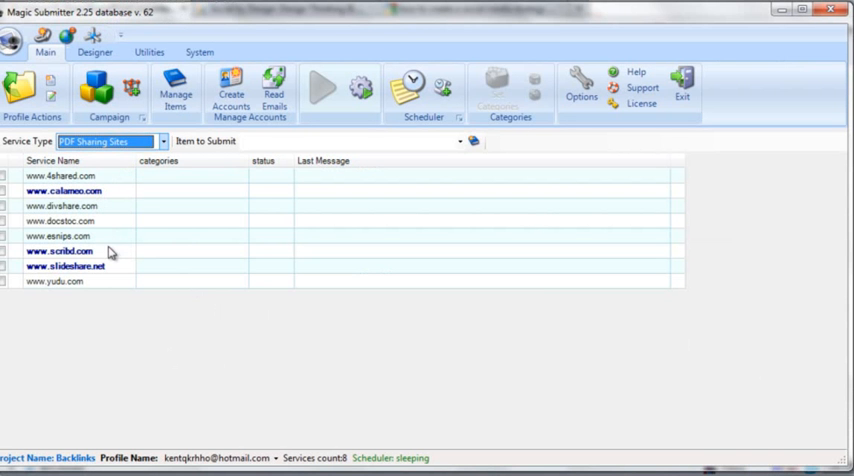
pyautogui.moveTo(95, 284)
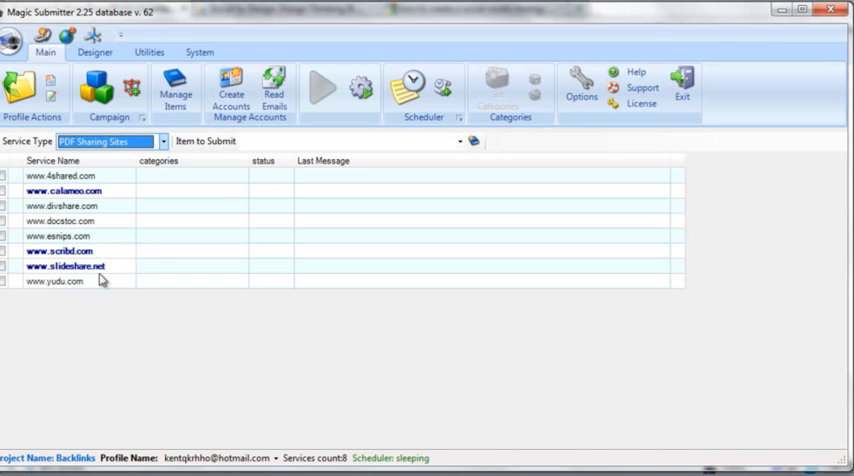
pyautogui.moveTo(115, 193)
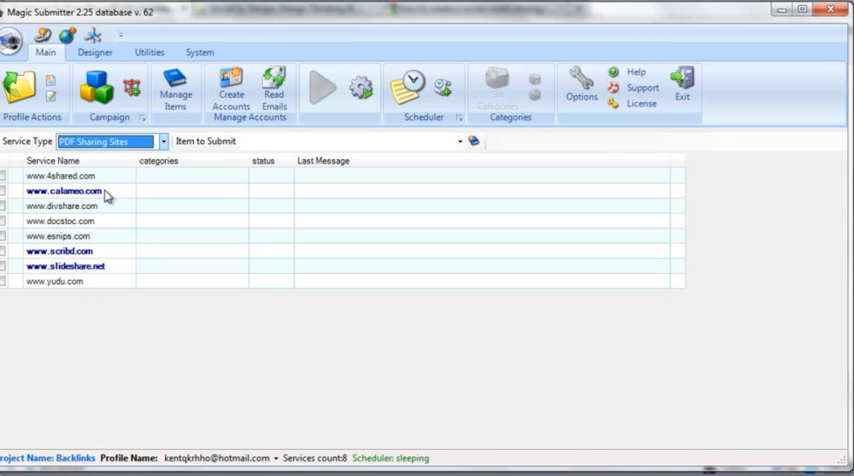
pyautogui.moveTo(122, 197)
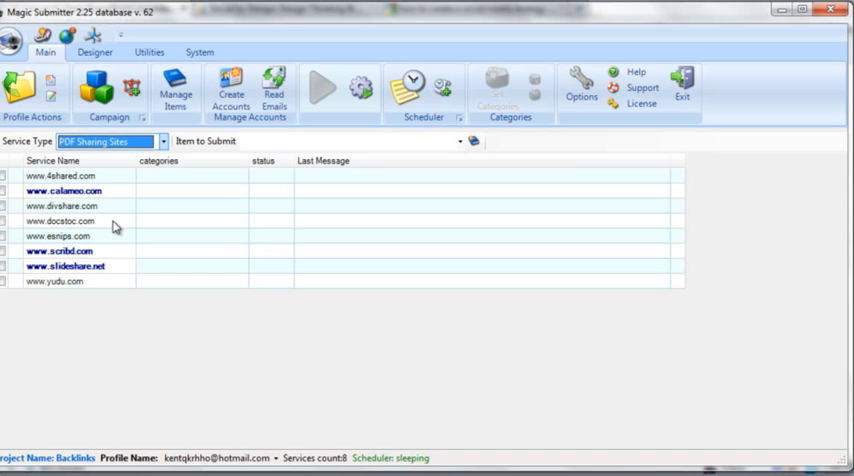
# Step: Open Manage Items to show the PDF Sharing Sites submit items list
pyautogui.click(172, 90)
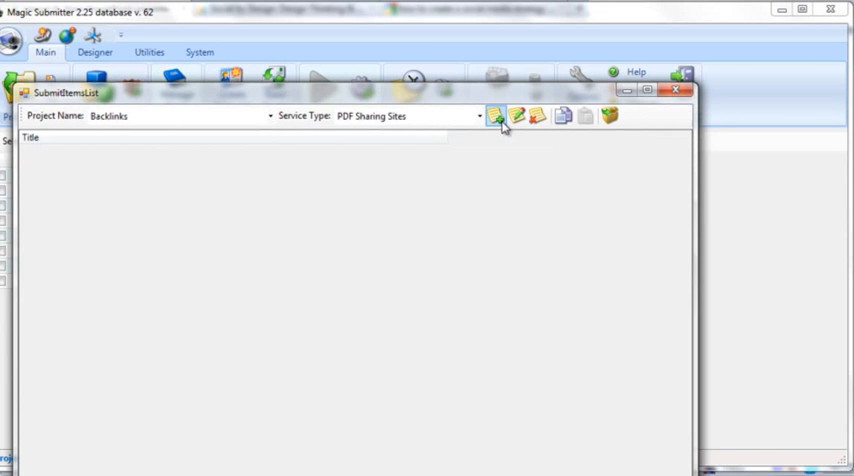
# Step: Add a new item, opening a blank Edit Submit Item form
pyautogui.click(496, 115)
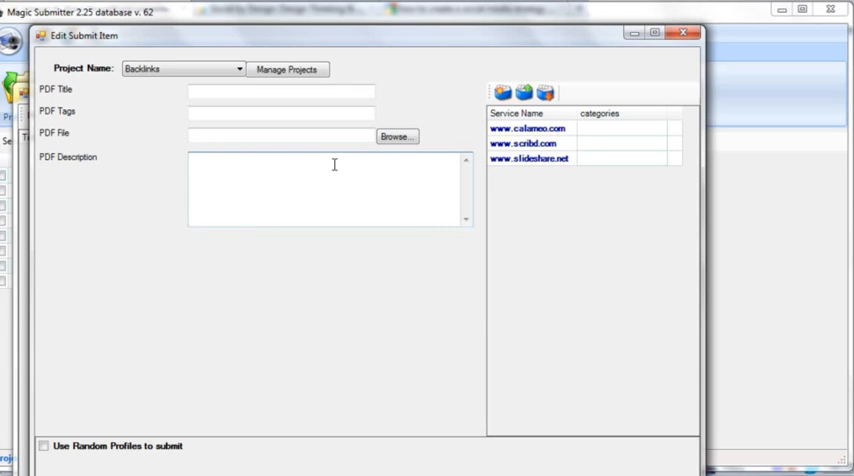
pyautogui.click(195, 163)
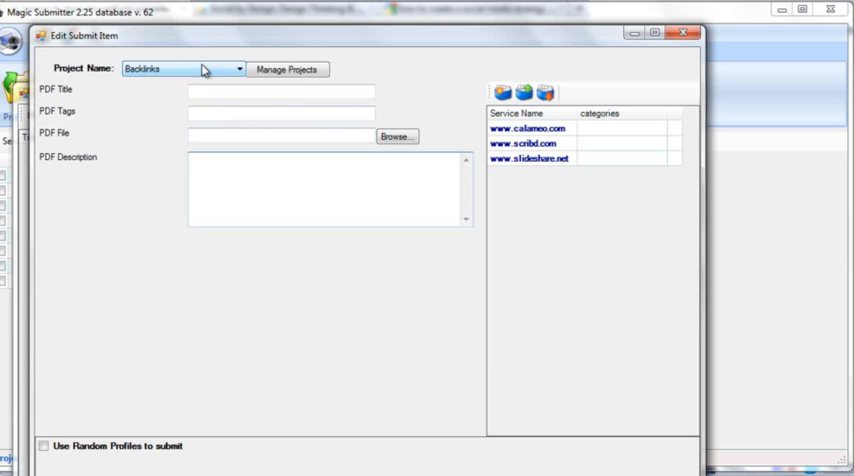
pyautogui.moveTo(208, 64)
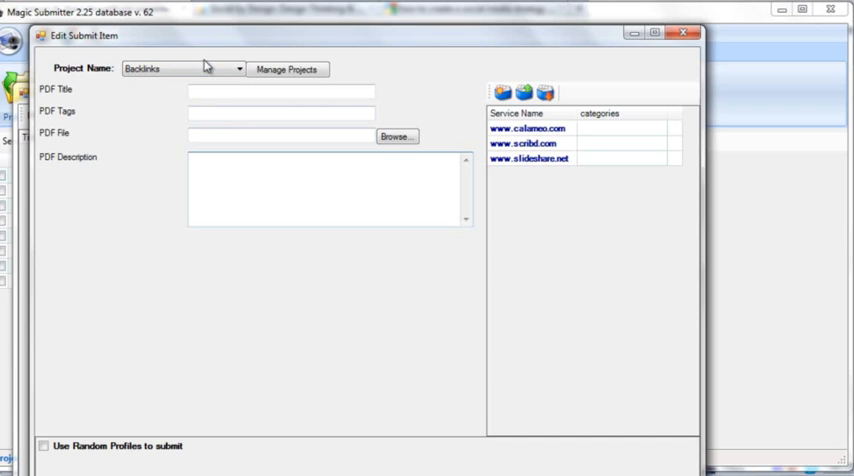
pyautogui.click(195, 165)
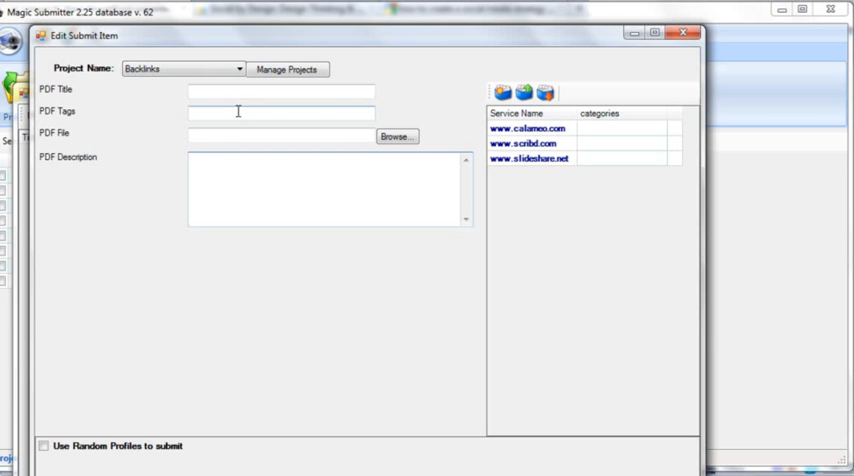
pyautogui.moveTo(231, 97)
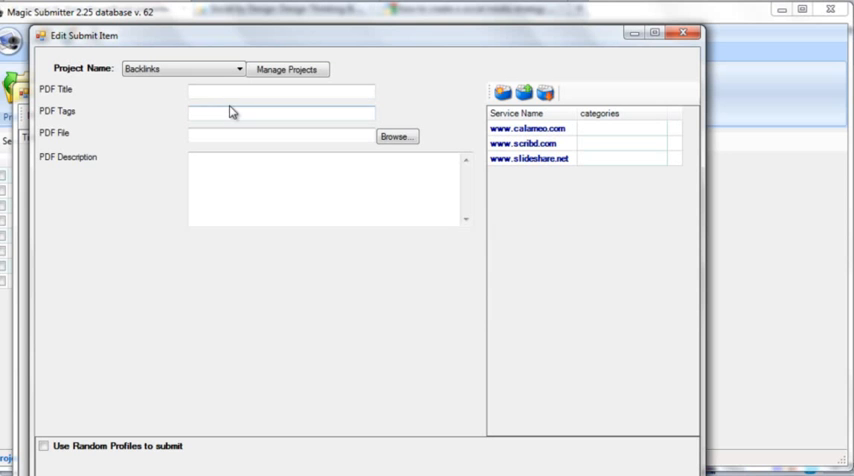
pyautogui.click(232, 111)
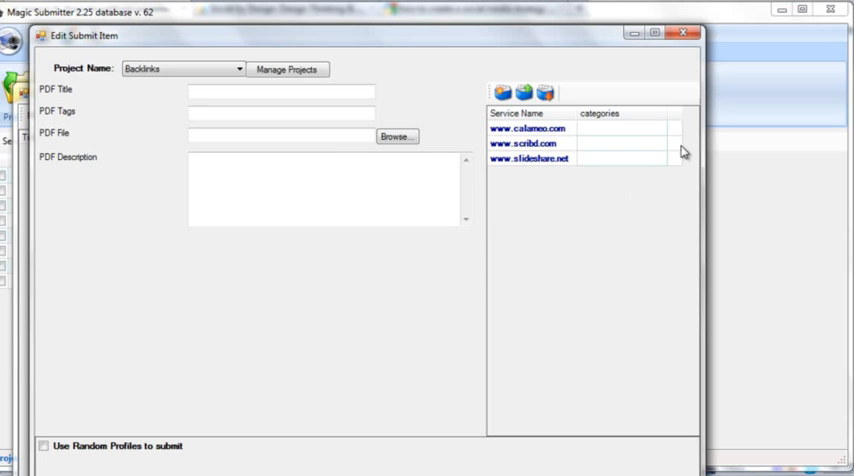
pyautogui.moveTo(662, 168)
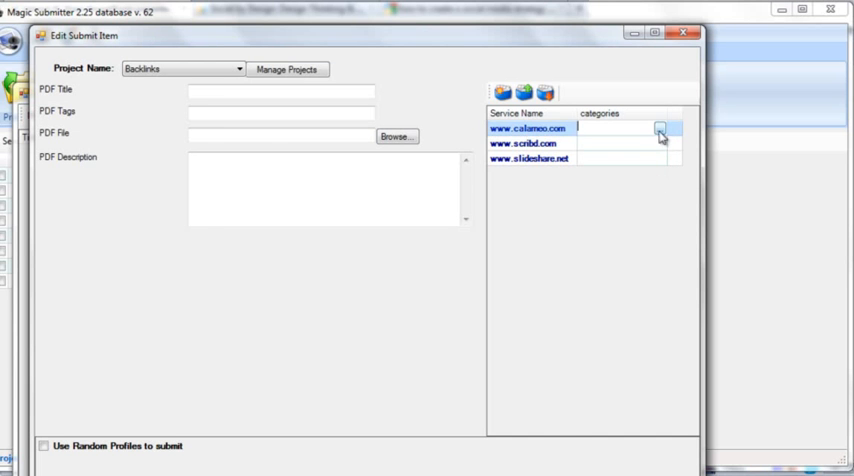
# Step: Set calameo's category to Education
pyautogui.click(661, 128)
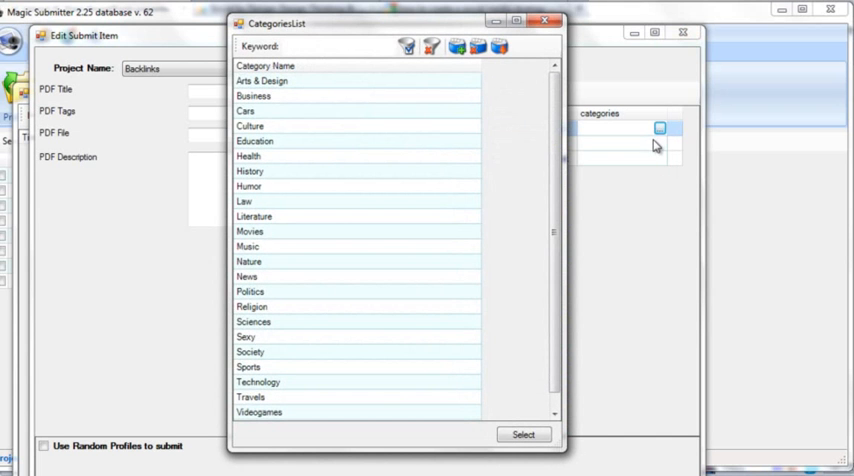
pyautogui.moveTo(632, 150)
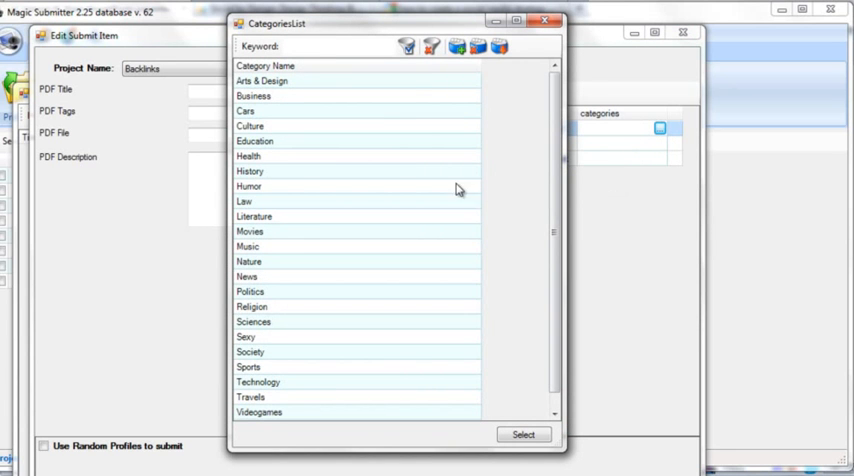
pyautogui.click(521, 434)
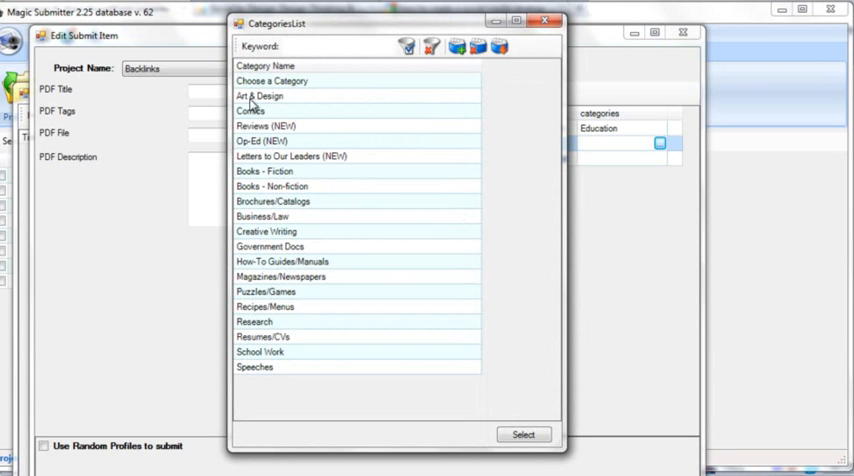
pyautogui.moveTo(287, 291)
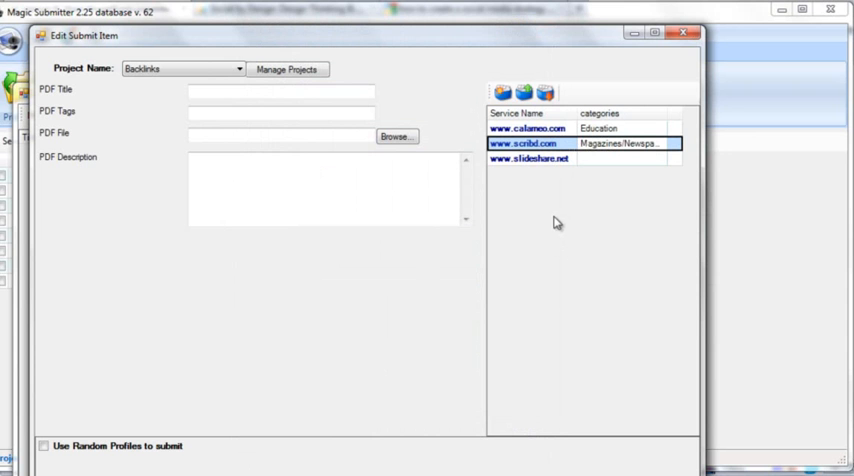
pyautogui.moveTo(545, 90)
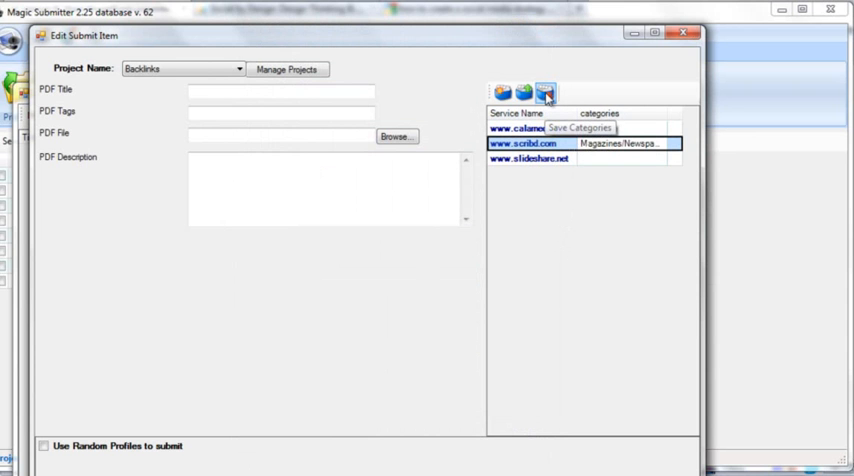
# Step: Save the categories as template 'health categories PDF sharing sites'
pyautogui.click(551, 88)
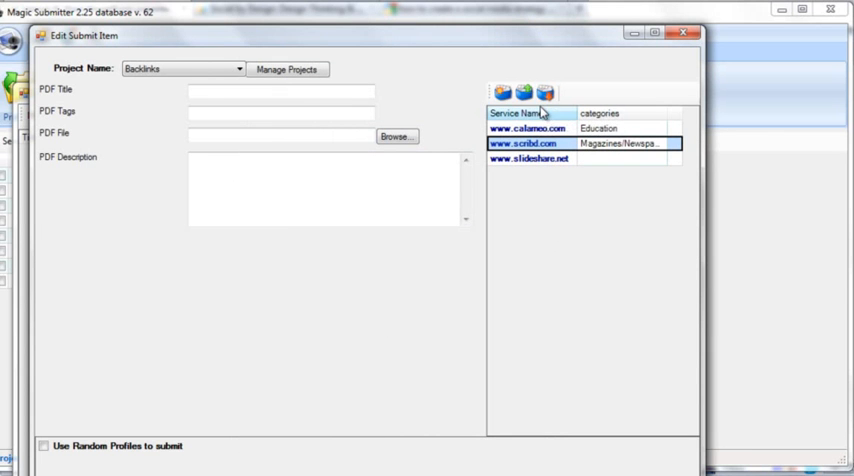
pyautogui.moveTo(553, 123)
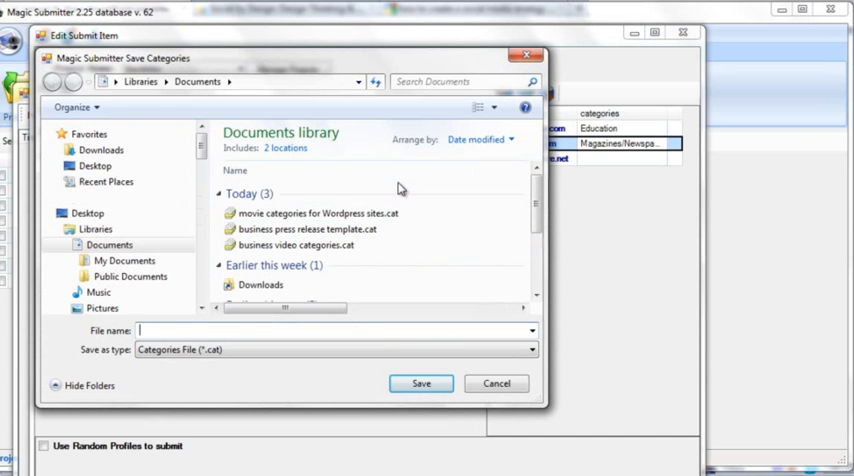
pyautogui.write('health categories PDF sharing s')
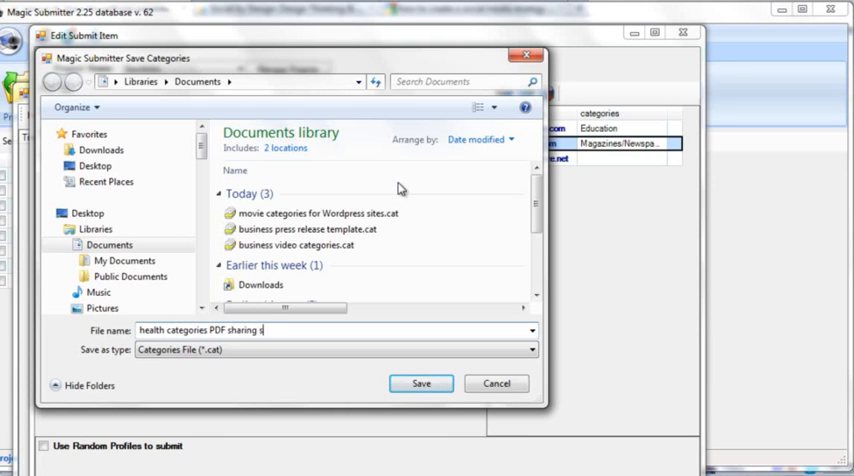
pyautogui.write('ites')
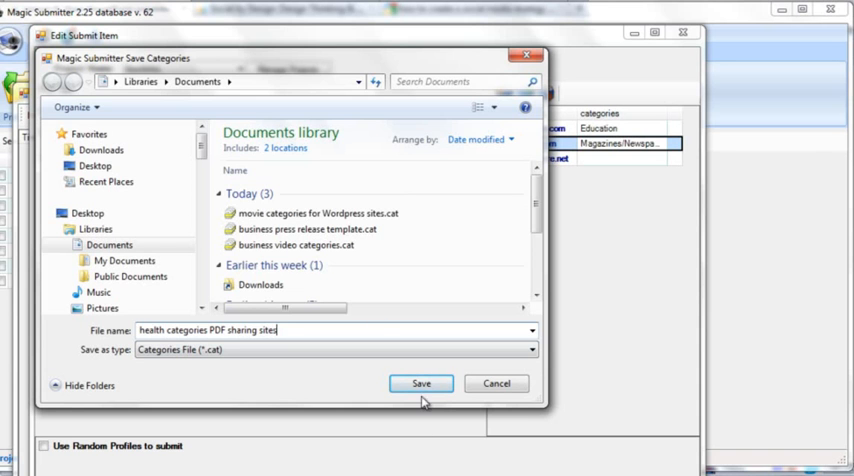
pyautogui.click(420, 383)
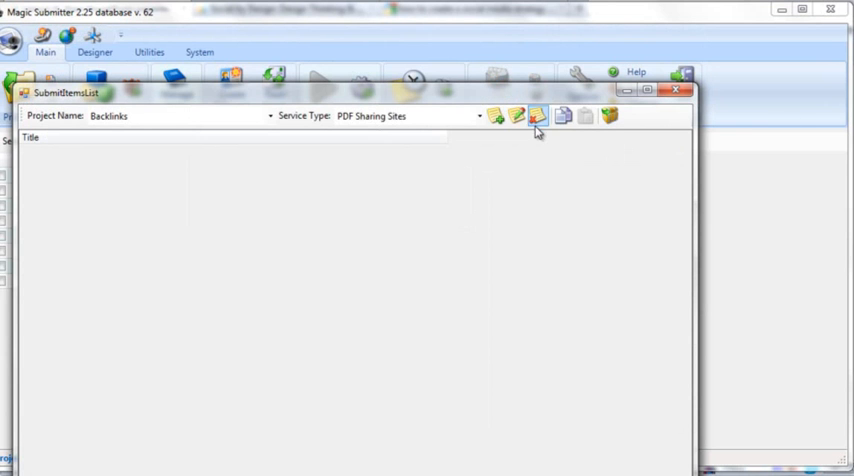
# Step: Add a new submit item and enter 1 in its fields
pyautogui.click(528, 116)
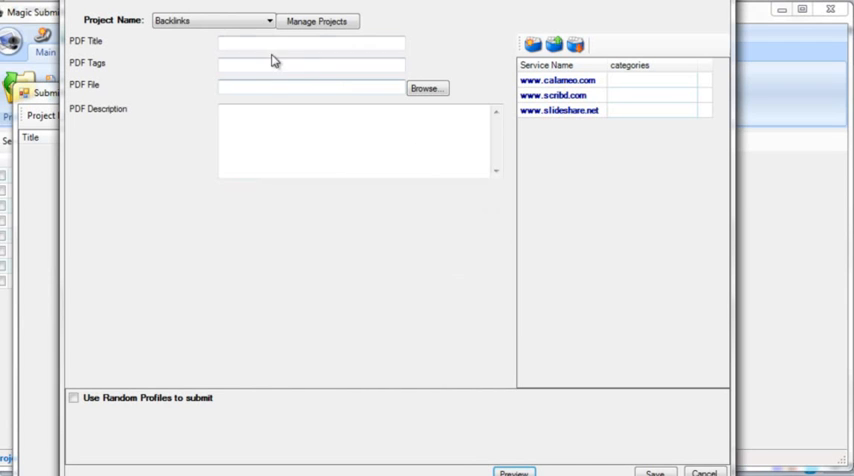
pyautogui.write('1')
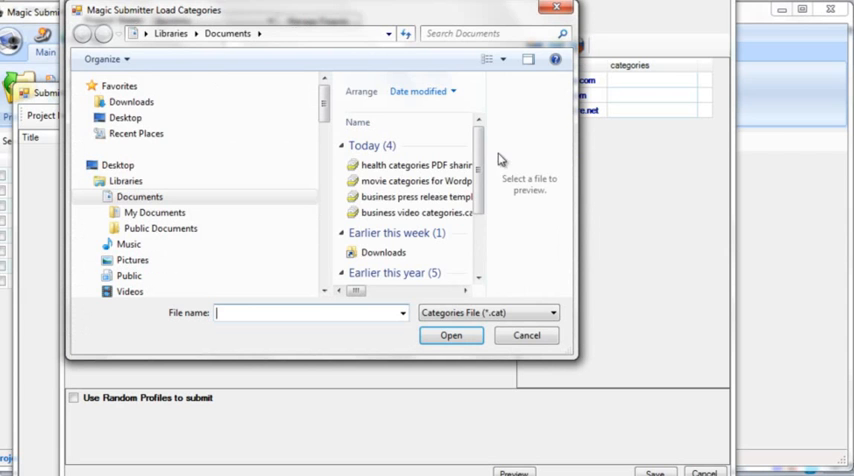
# Step: Load the 'health categories PDF sharing sites.cat' template
pyautogui.click(410, 164)
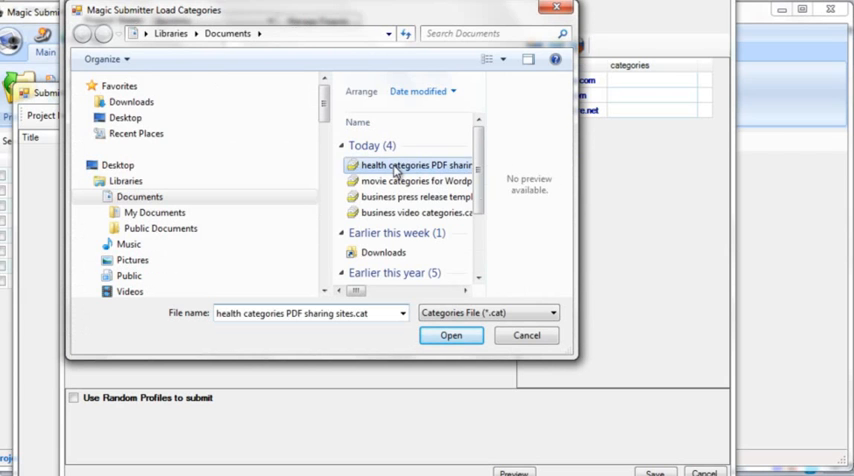
pyautogui.click(451, 335)
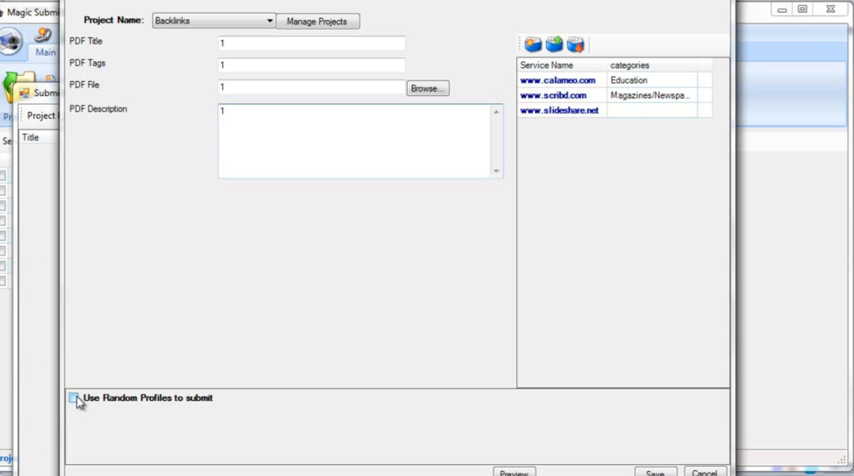
# Step: Turn on Use Random Profiles and tick both email profiles
pyautogui.click(78, 400)
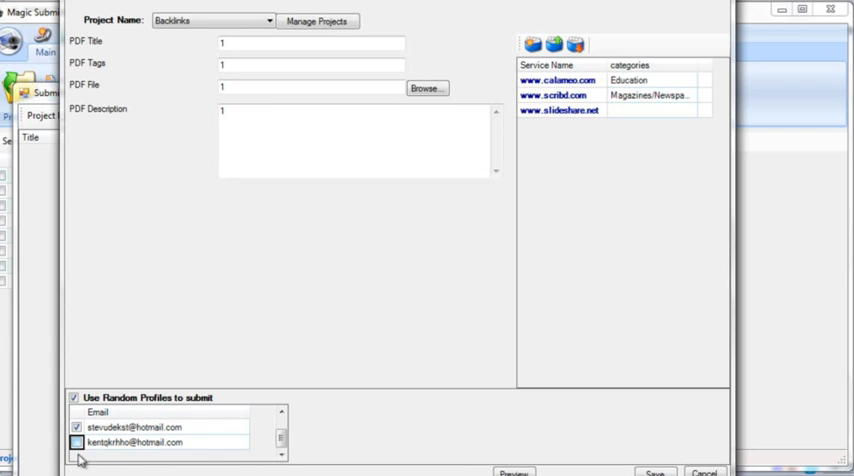
pyautogui.click(80, 444)
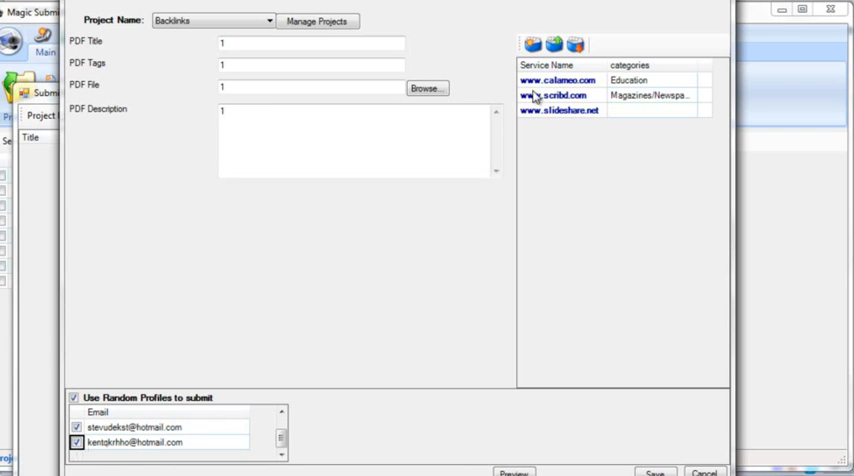
pyautogui.moveTo(459, 172)
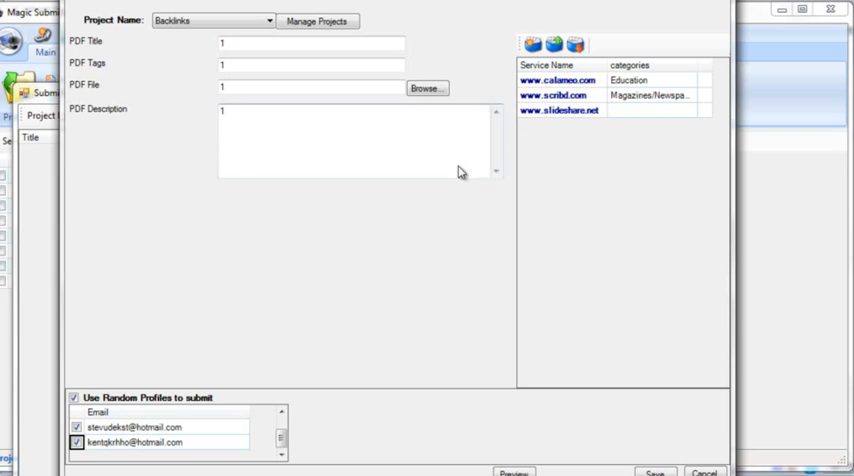